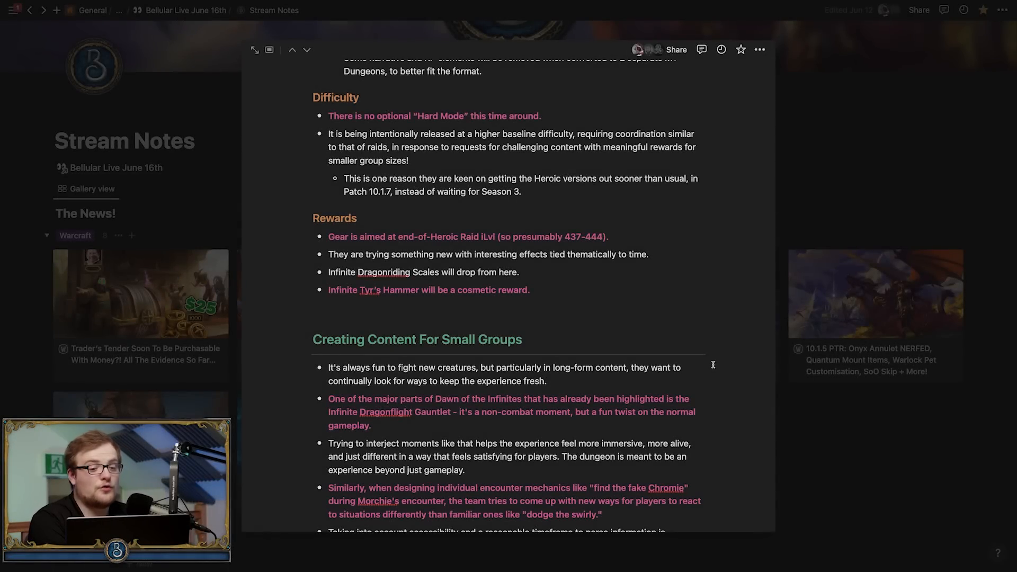
scroll(down, 3)
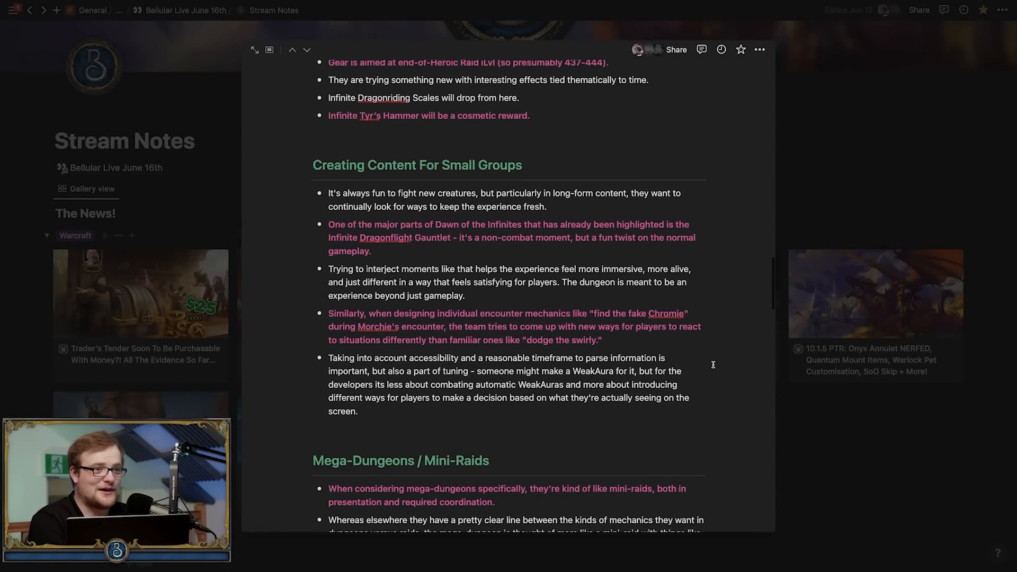
scroll(down, 3)
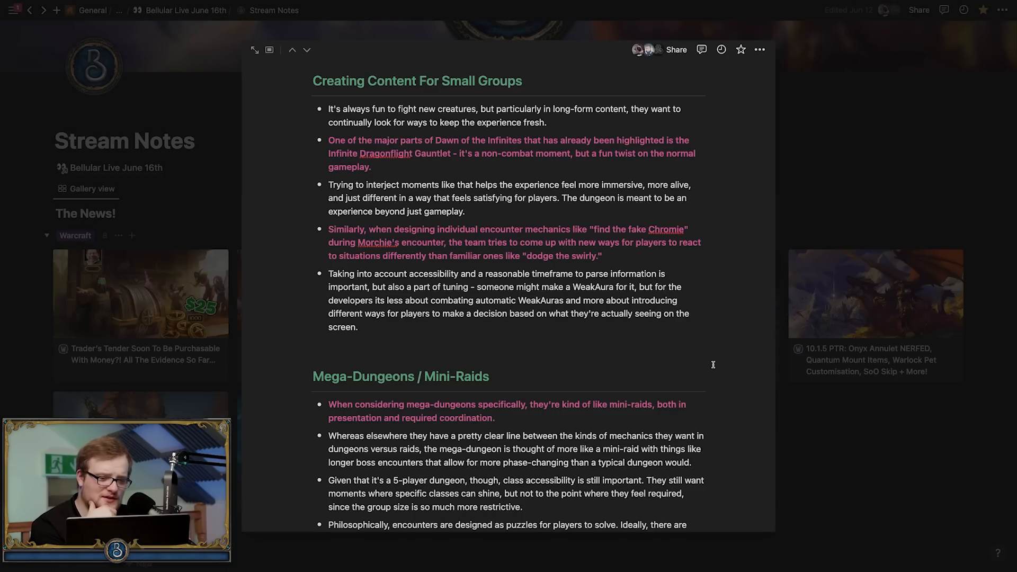
mouse_move(600, 301)
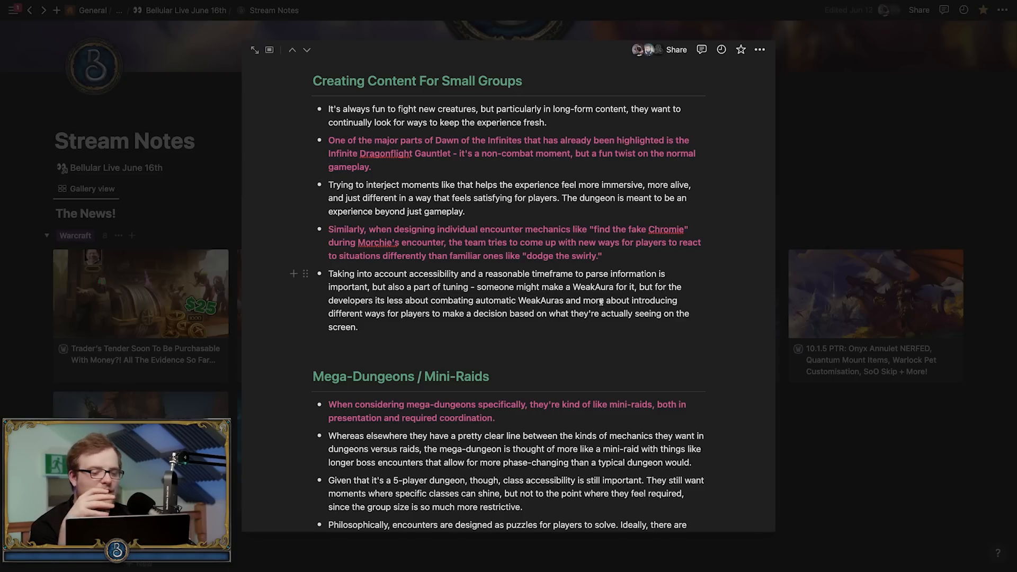
scroll(down, 3)
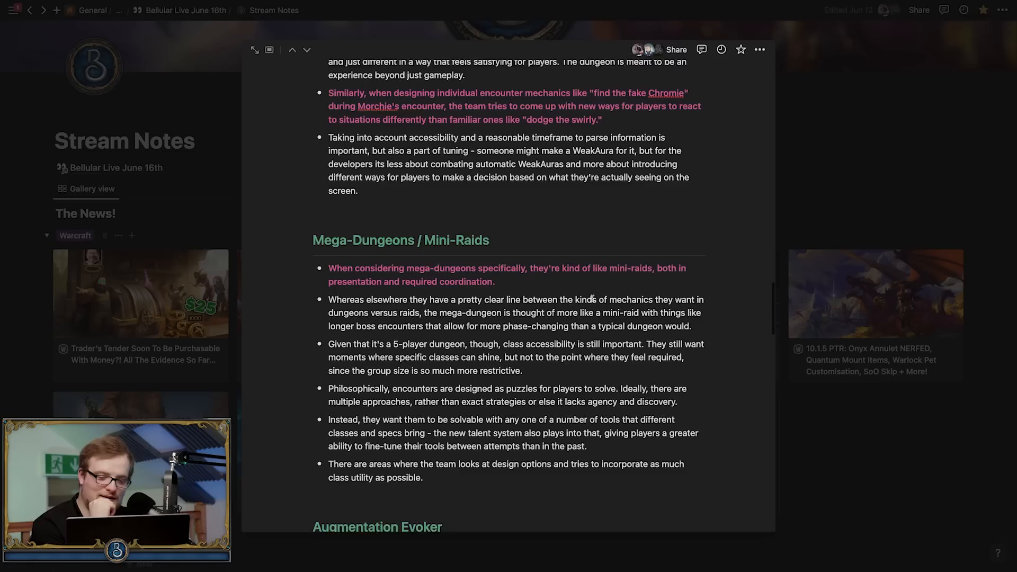
scroll(down, 3)
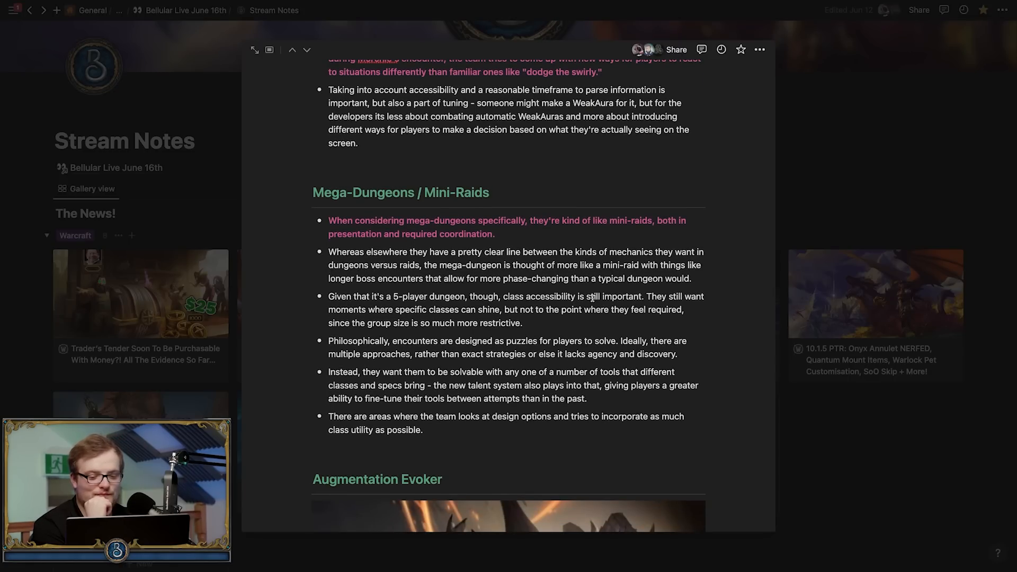